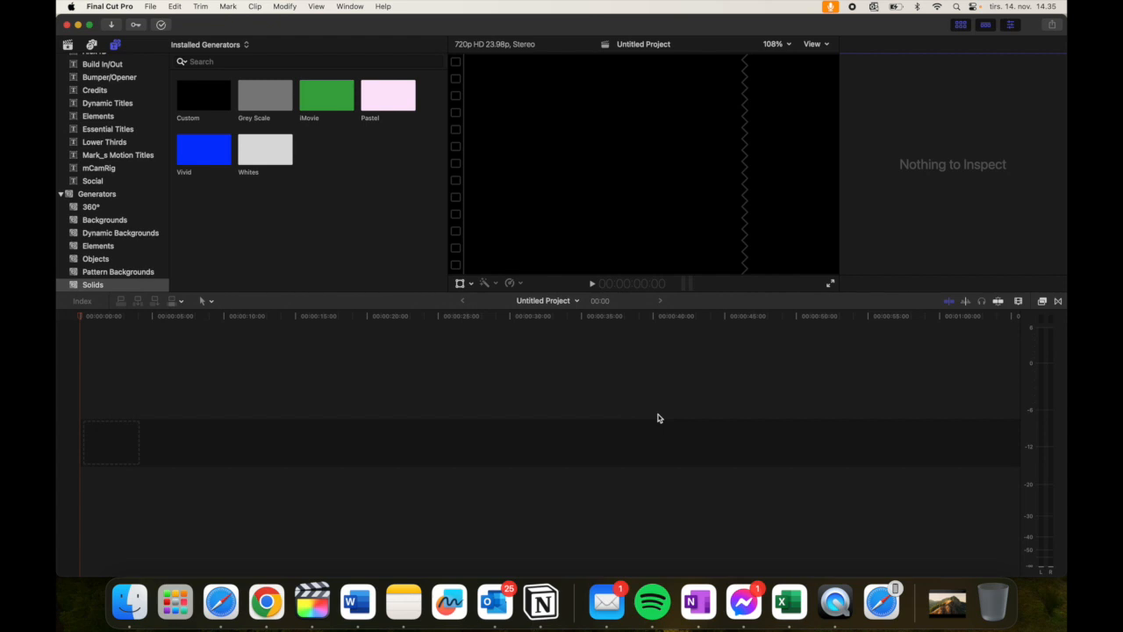
mouse_move(994, 607)
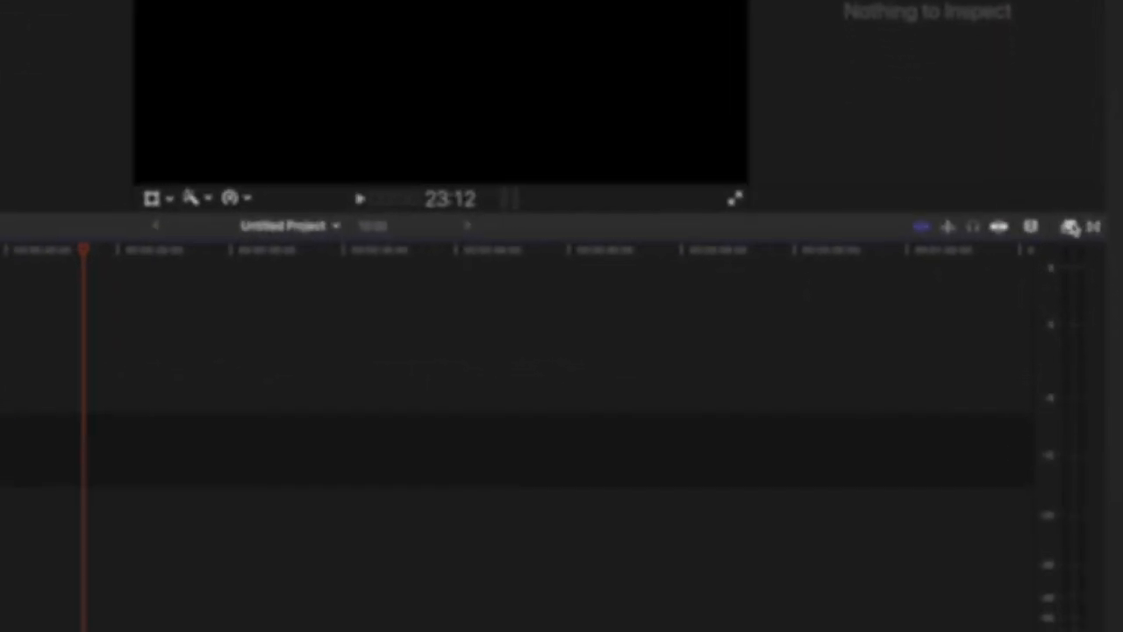
Step: Show the Distortion category under All Video & Audio in the Effects browser
click(1072, 226)
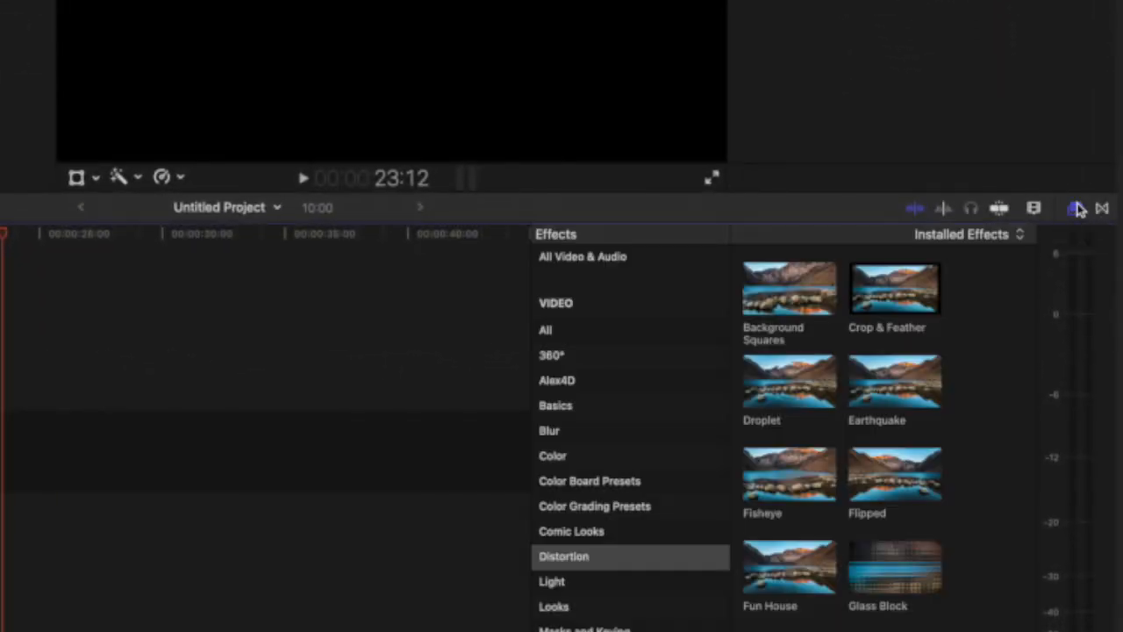
click(614, 256)
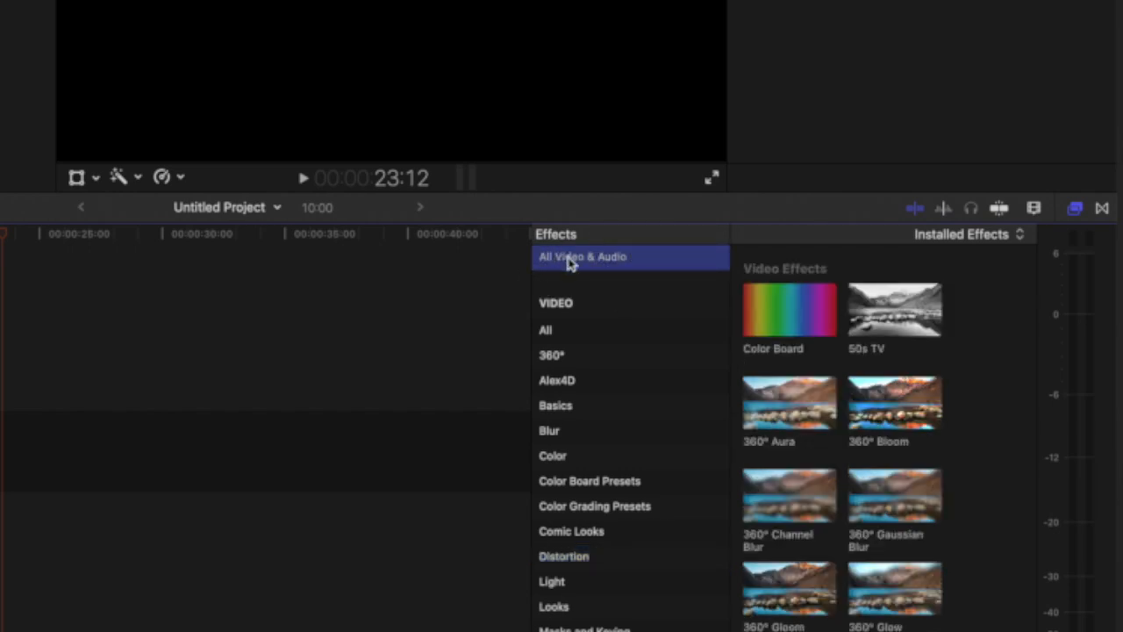
mouse_move(579, 567)
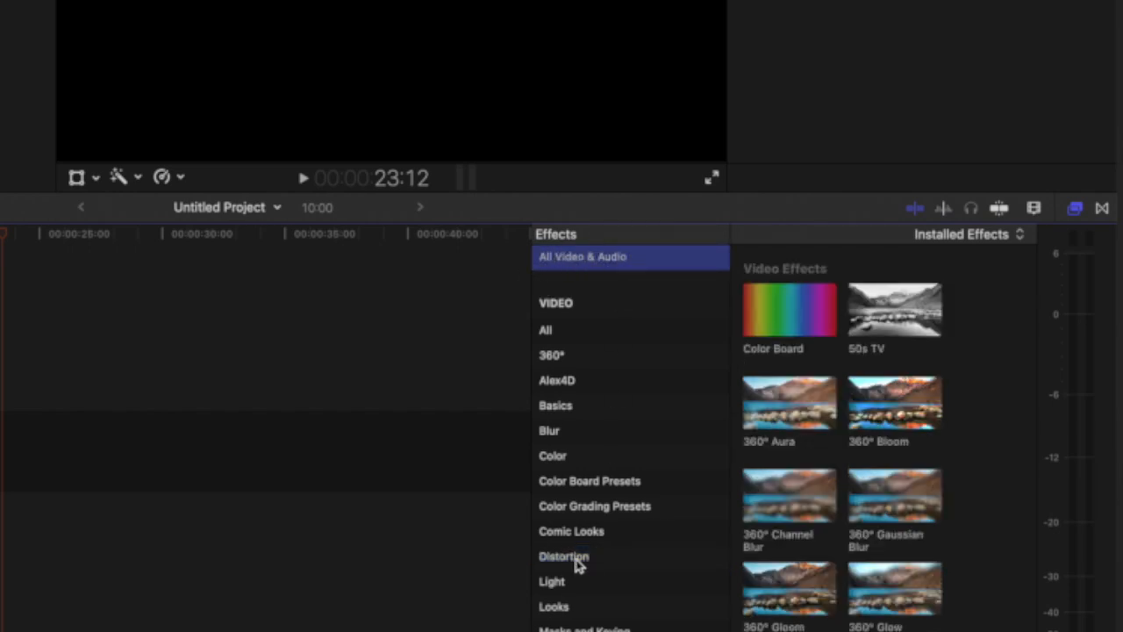
click(563, 556)
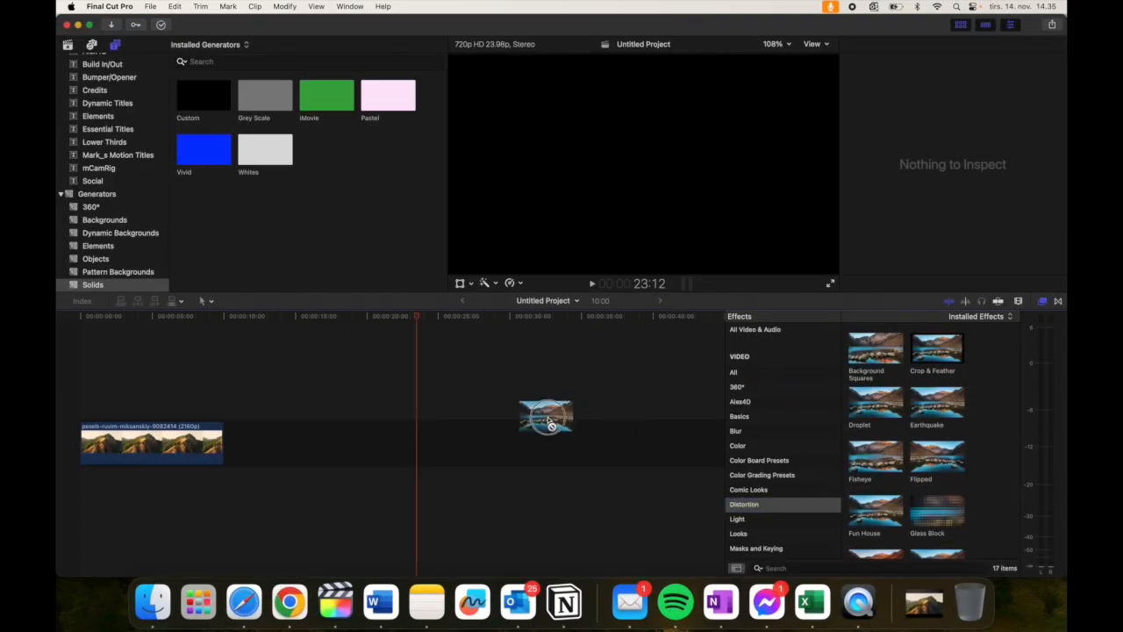
Step: Apply Earthquake to the mountain clip, preview it with the playhead, and select the clip
click(151, 443)
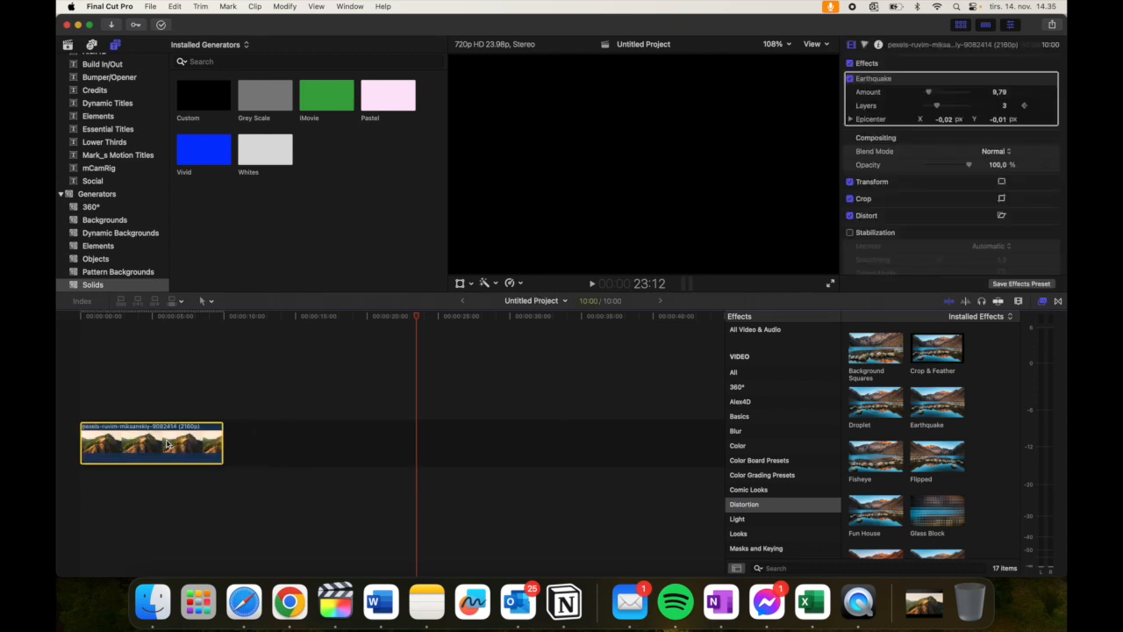
click(158, 316)
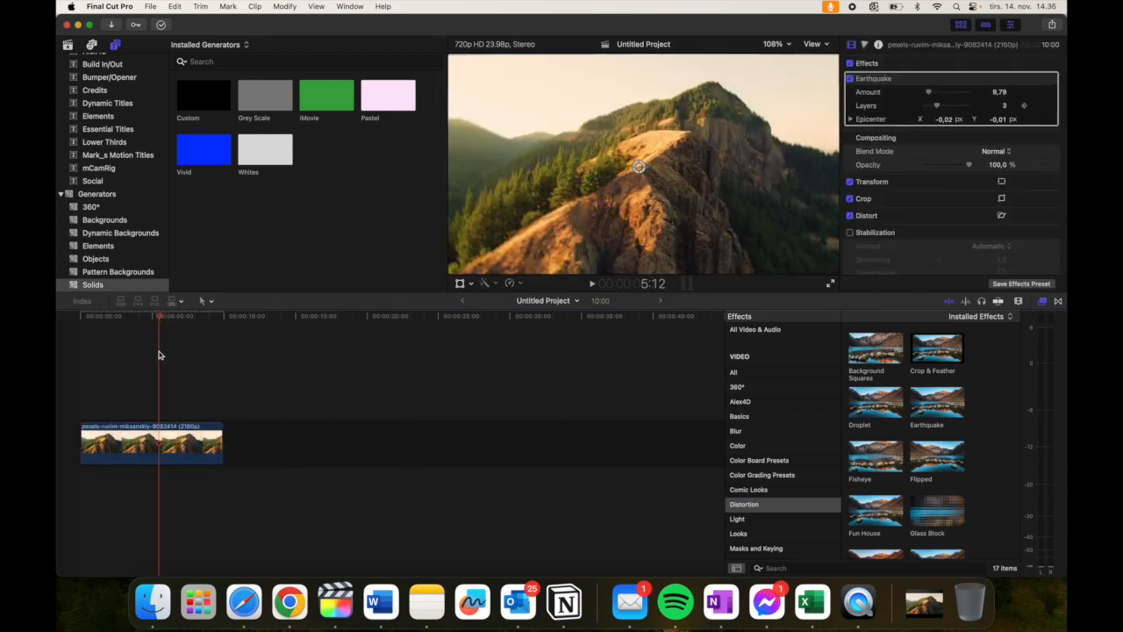
click(151, 443)
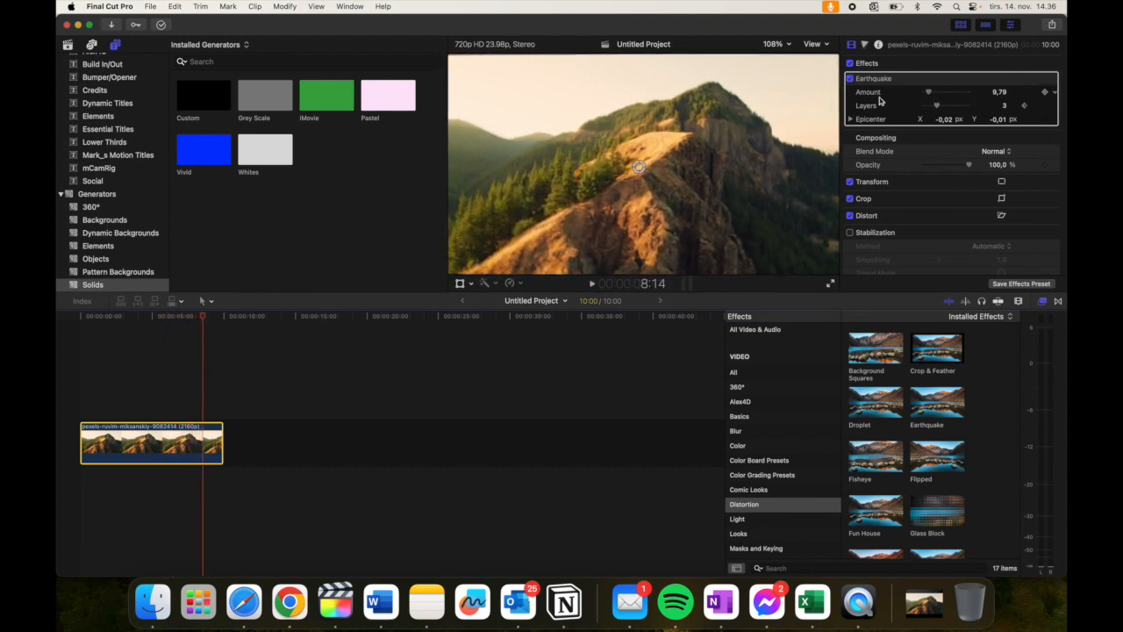
Step: Set the Earthquake Amount to about 1.02 and Layers to 2 in the Video Inspector
drag(928, 92, 930, 93)
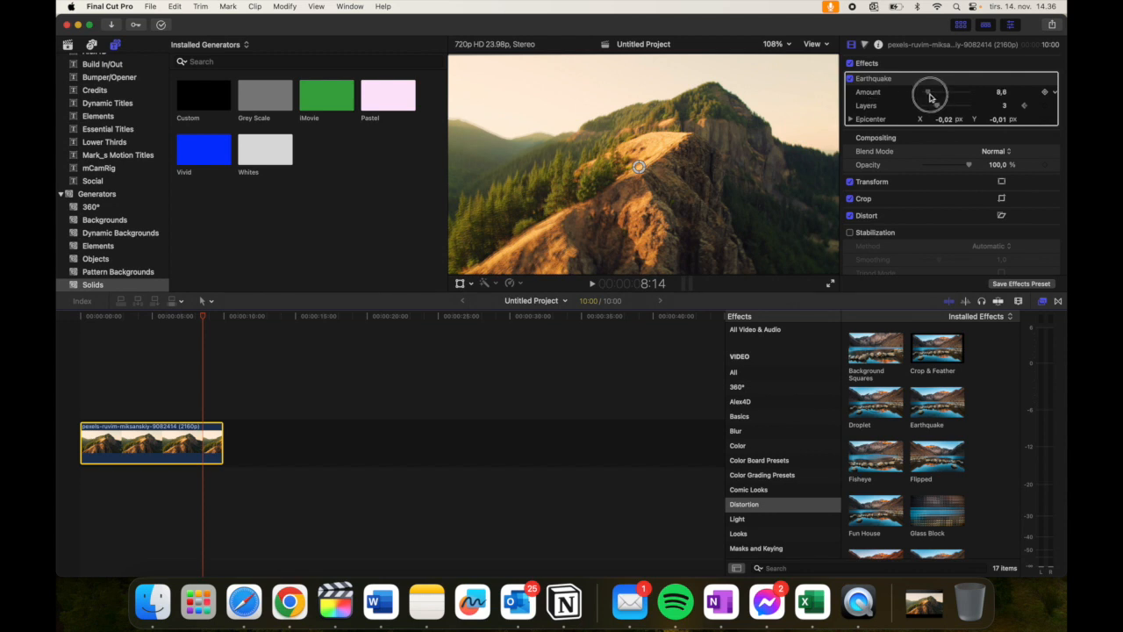
drag(929, 92, 926, 93)
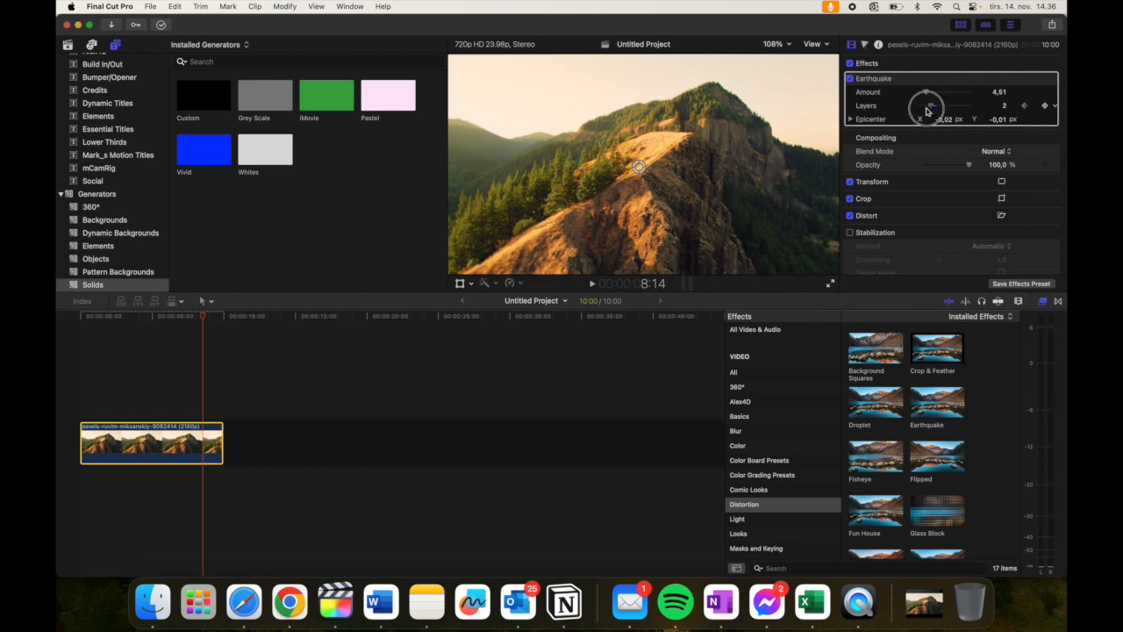
drag(925, 92, 926, 92)
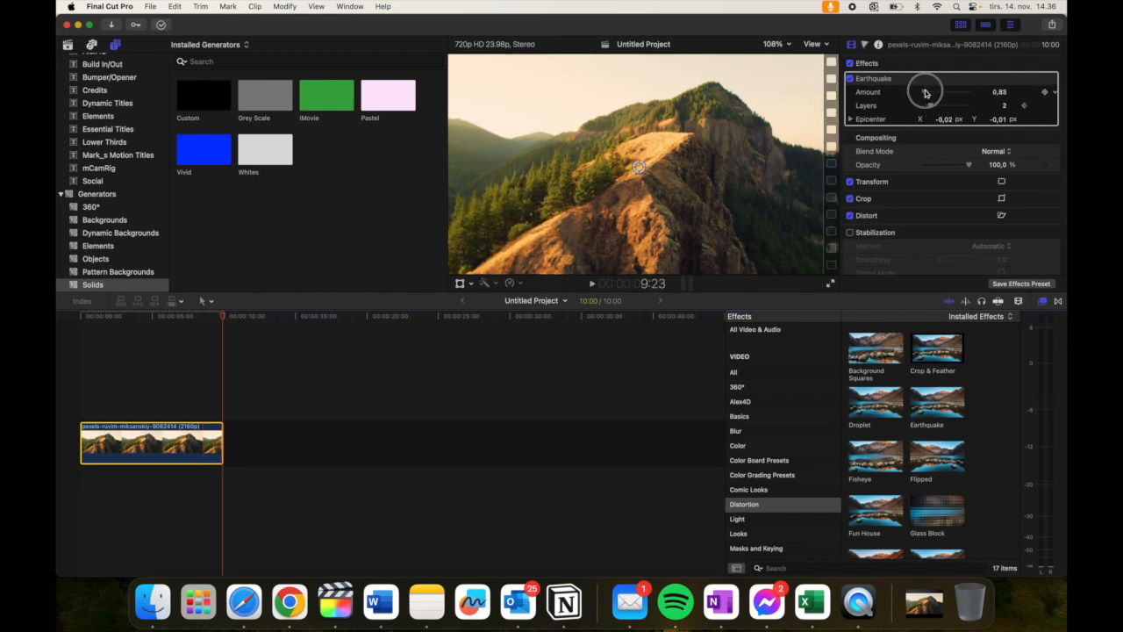
drag(923, 92, 925, 92)
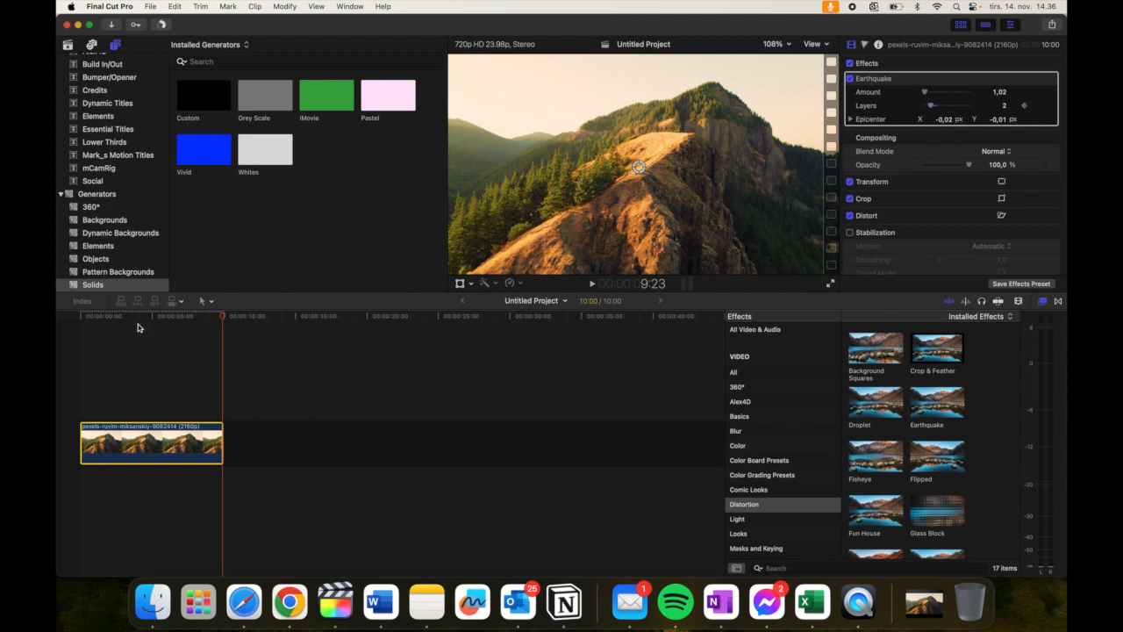